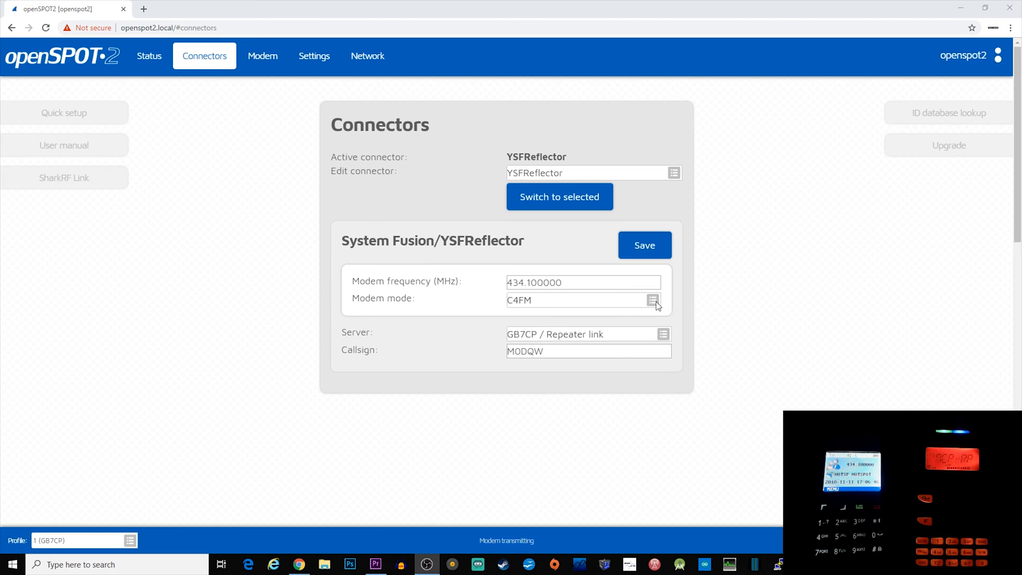
# Switch the YSFReflector connector's modem mode from C4FM to DMR
pyautogui.click(652, 300)
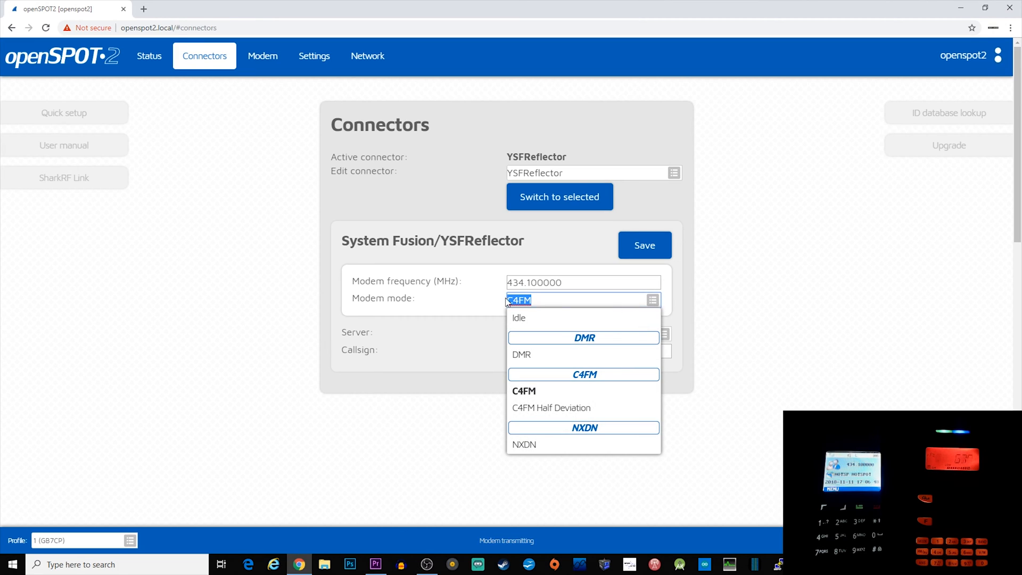
pyautogui.moveTo(532, 356)
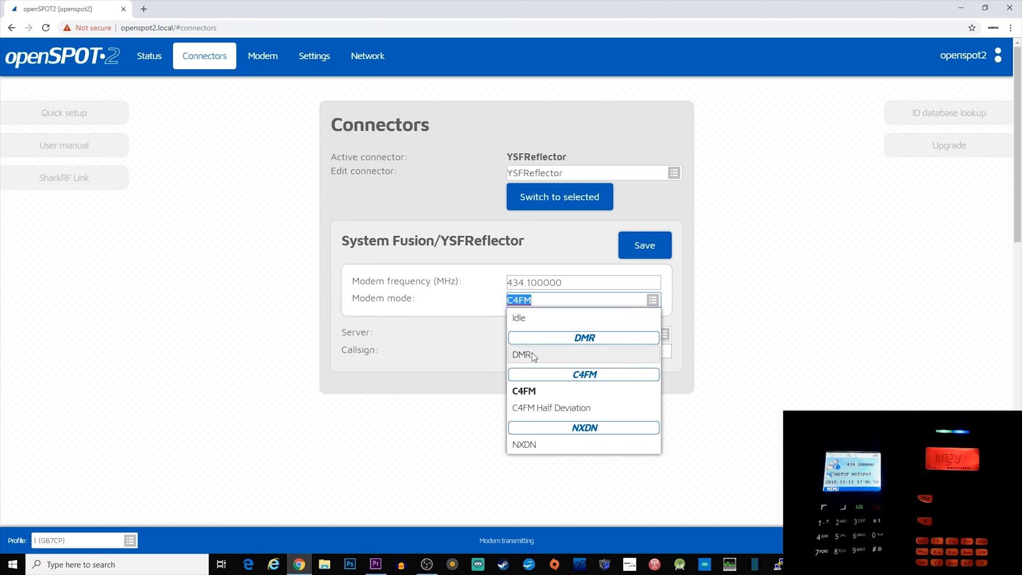
pyautogui.click(521, 354)
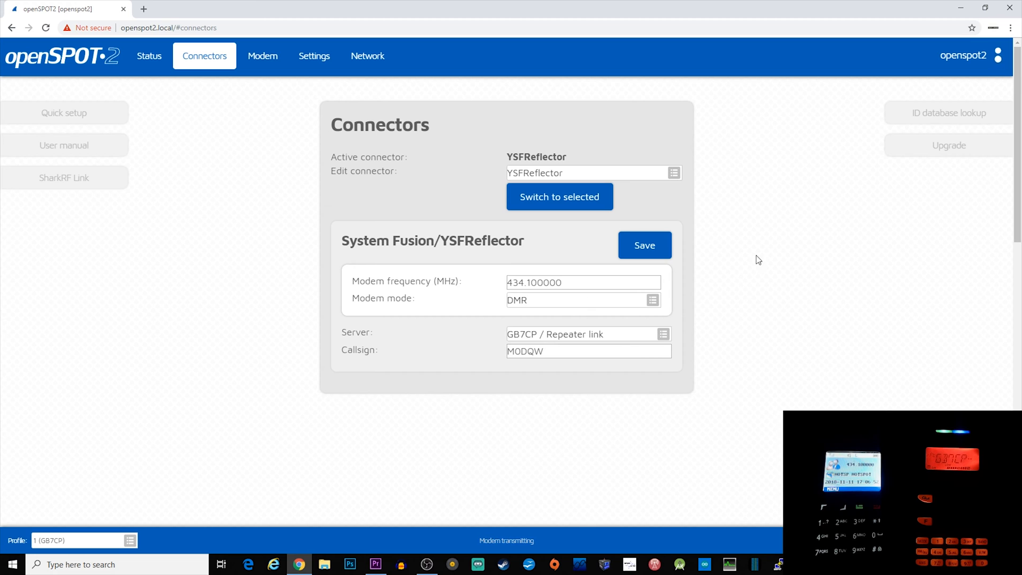
pyautogui.click(645, 245)
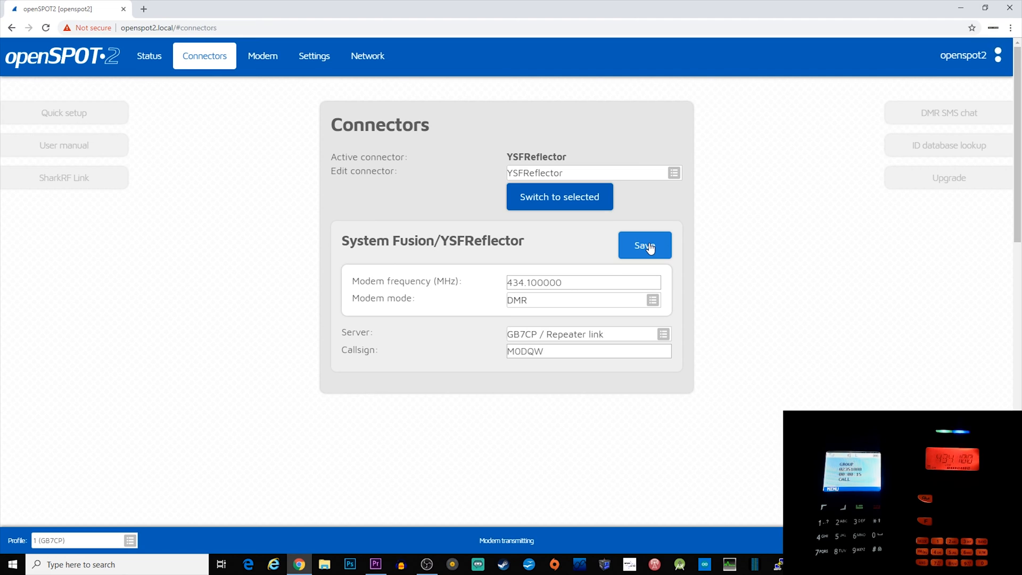
# Save the YSFReflector's DMR mode and choose DMRplus dongle as the connector to edit
pyautogui.click(644, 245)
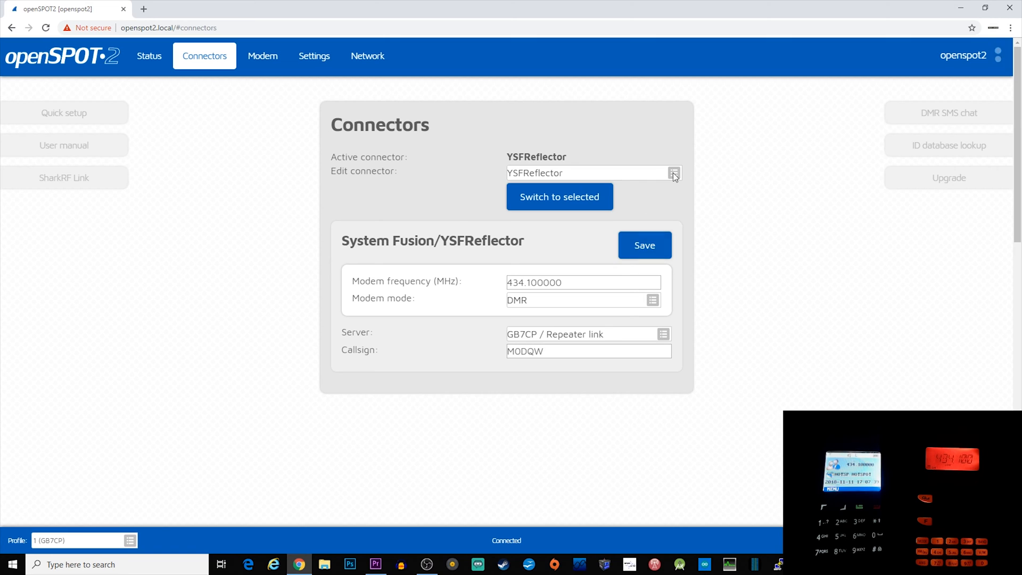
pyautogui.click(673, 173)
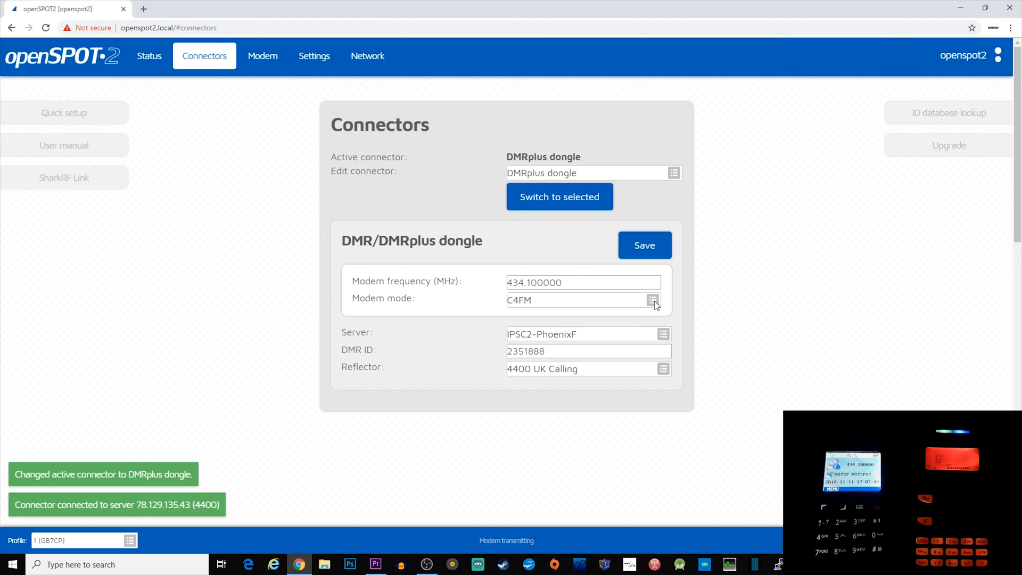
# Select DMR as the DMRplus dongle's modem mode and save the connector
pyautogui.click(653, 301)
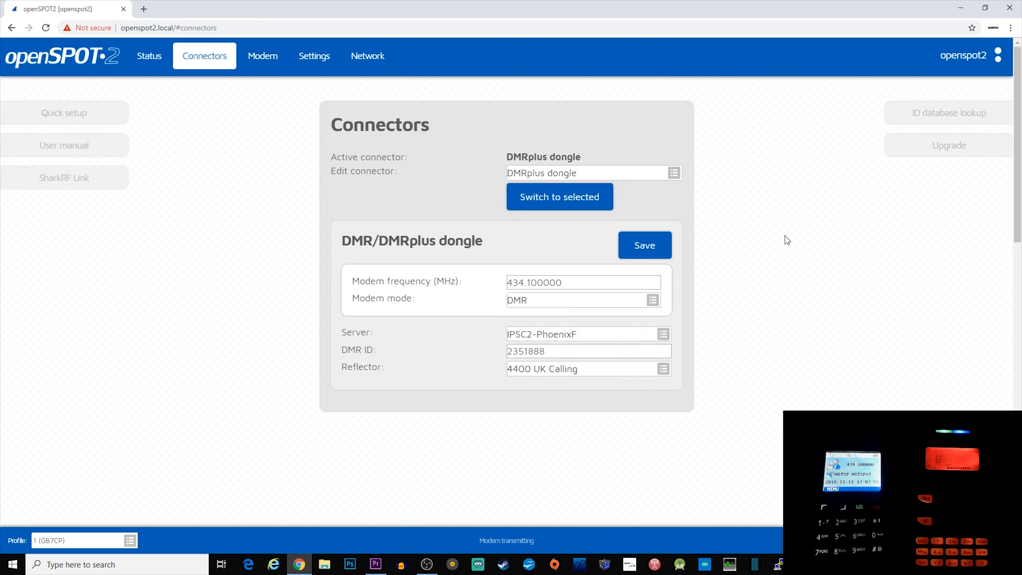
pyautogui.click(644, 244)
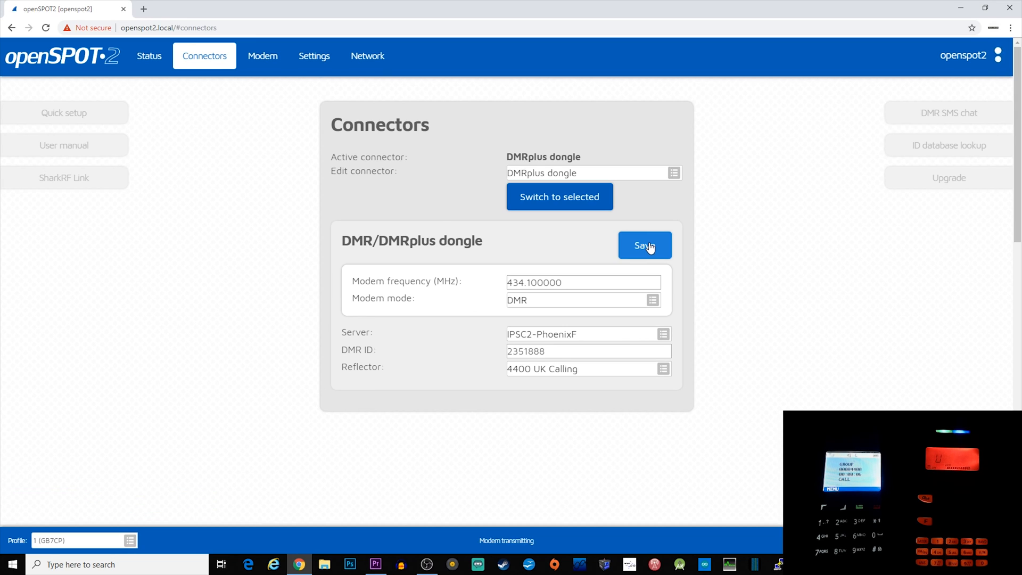
pyautogui.click(645, 245)
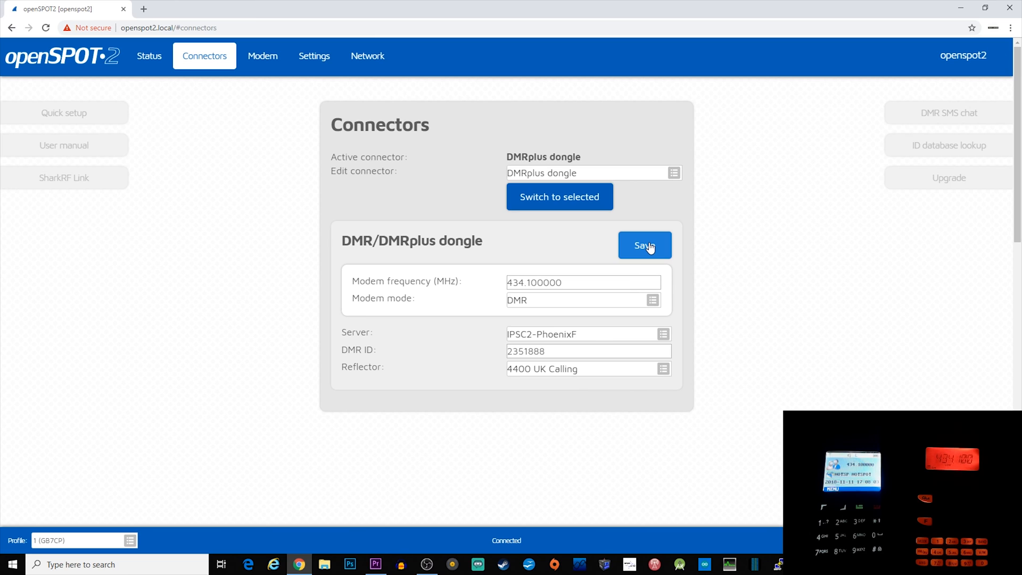
pyautogui.moveTo(666, 378)
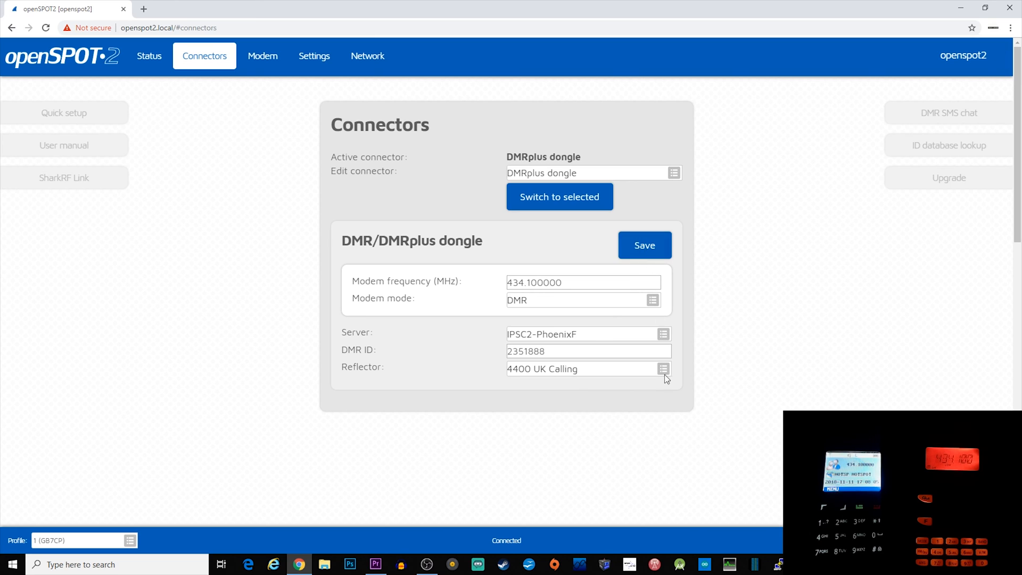
# Pick reflector 4401 UK - Chat 1 from the DMRplus dongle's reflector list
pyautogui.click(663, 369)
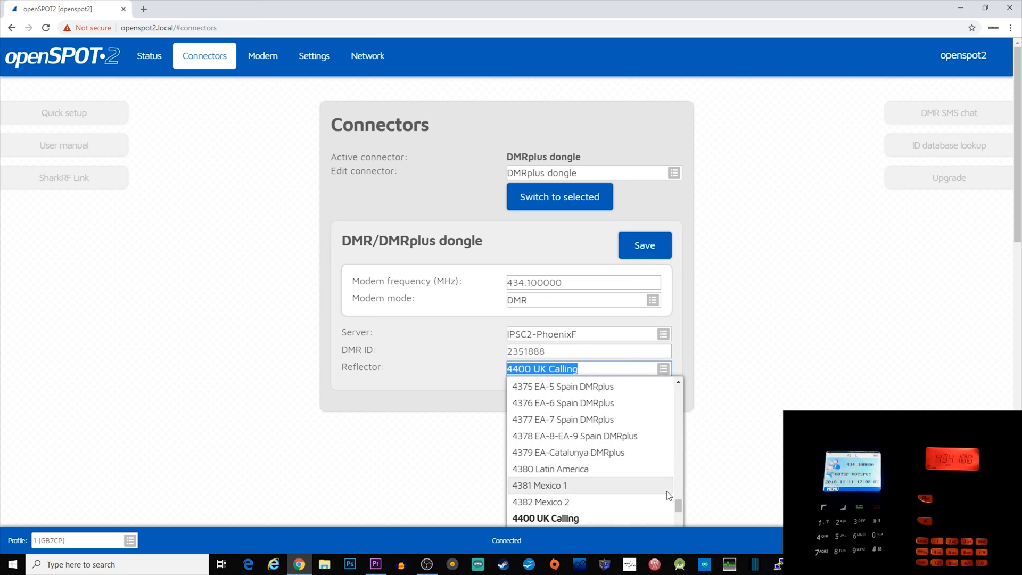
pyautogui.scroll(-3)
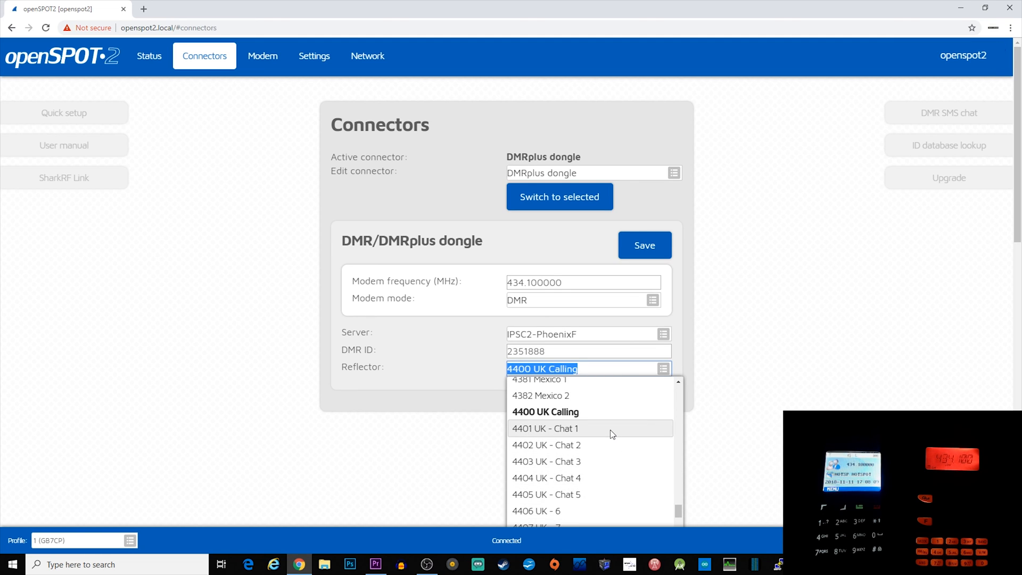
pyautogui.click(546, 428)
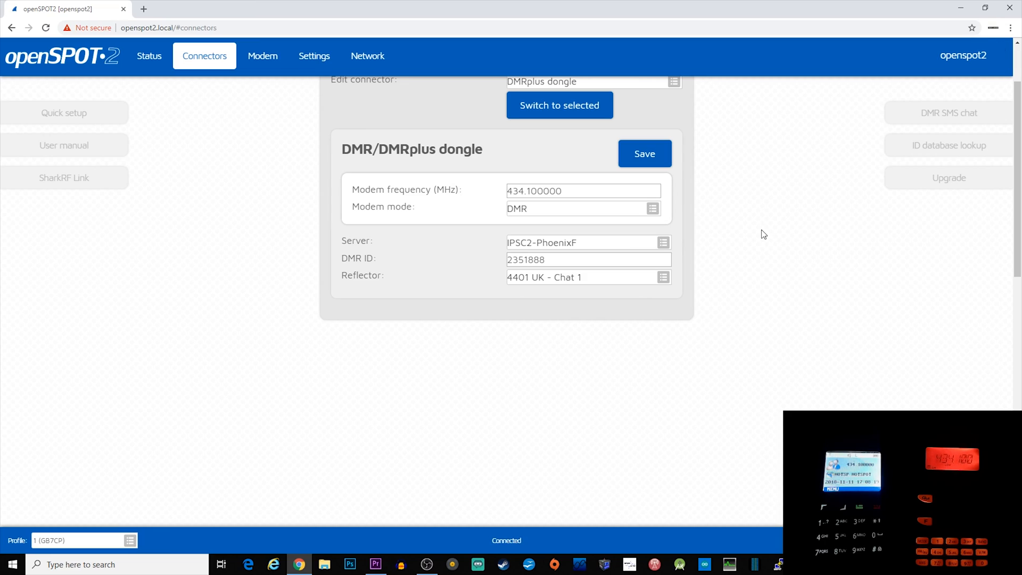
pyautogui.click(587, 278)
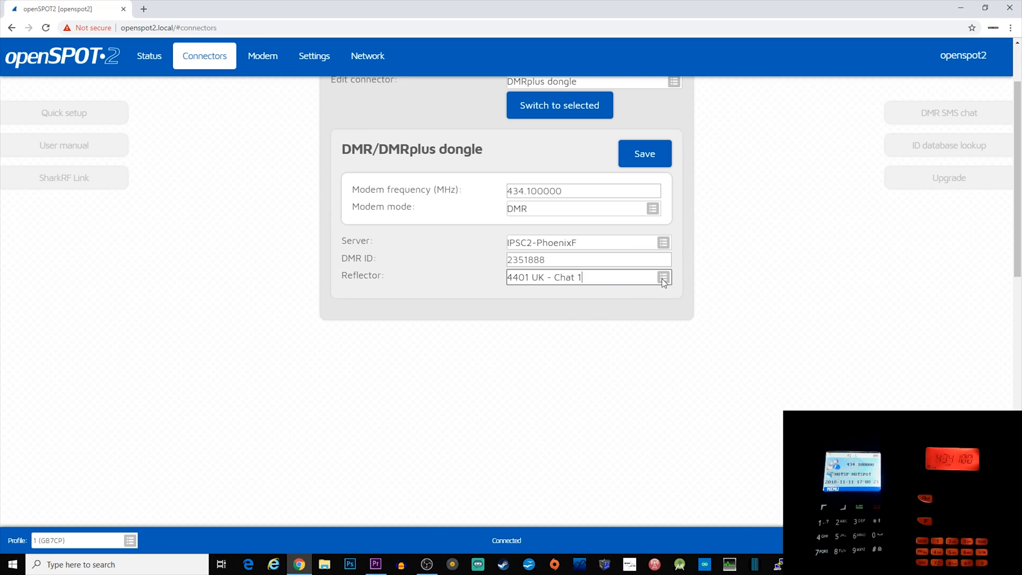